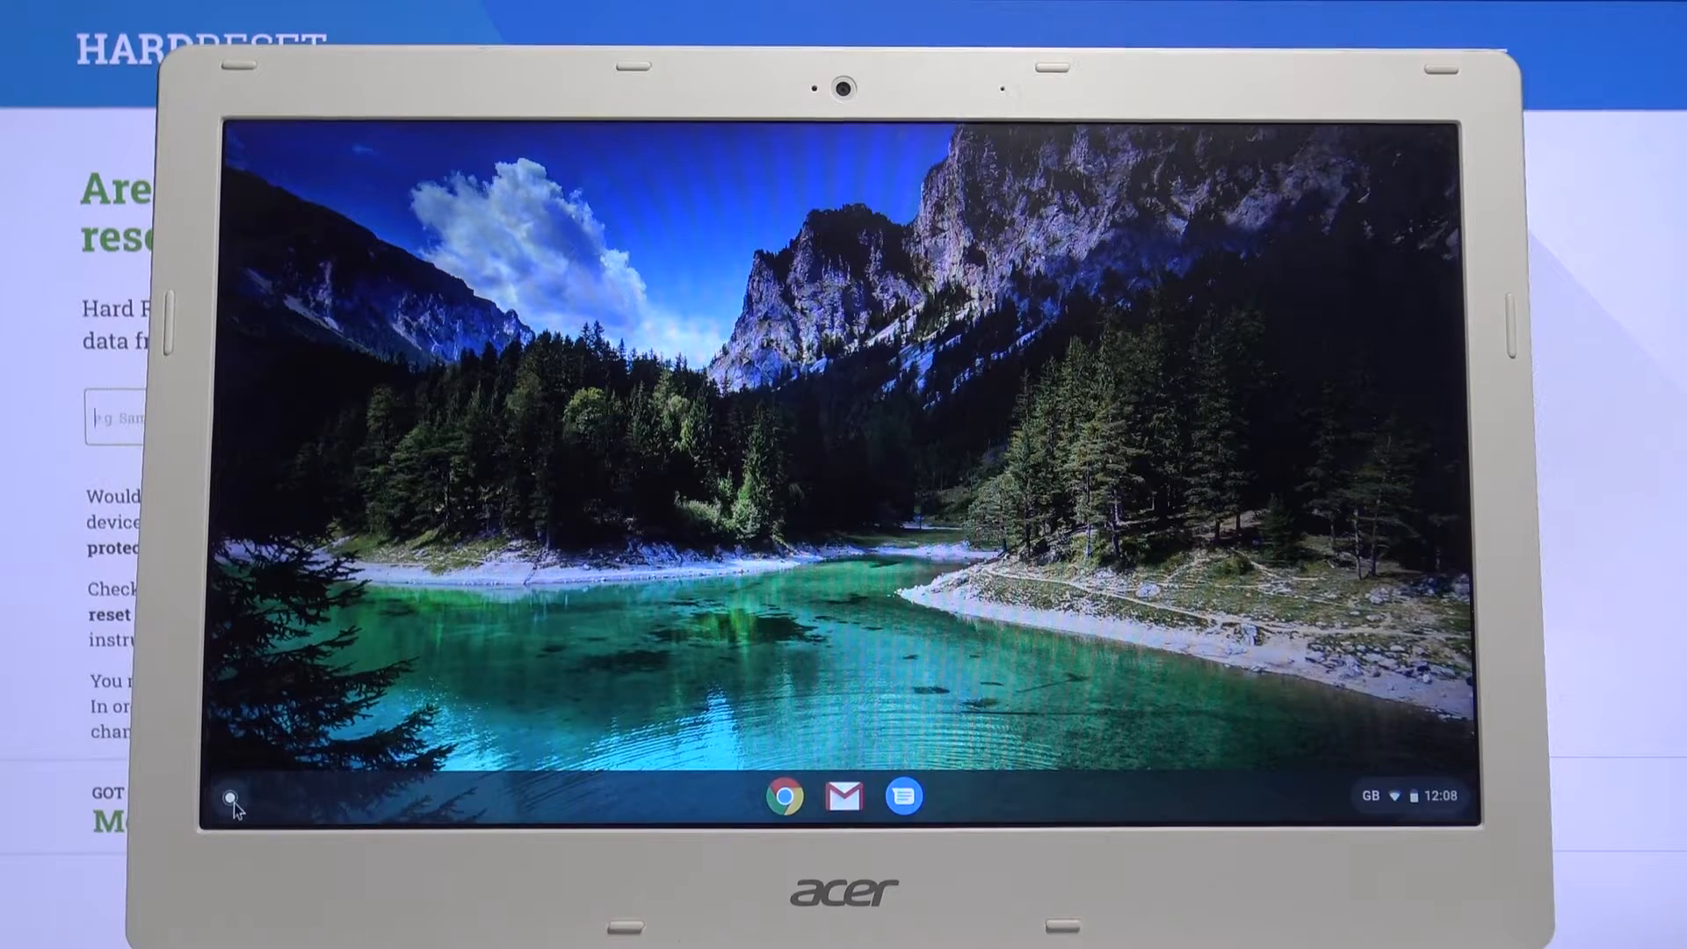
# Search the launcher for "settings" and launch the Settings app.
pyautogui.click(228, 798)
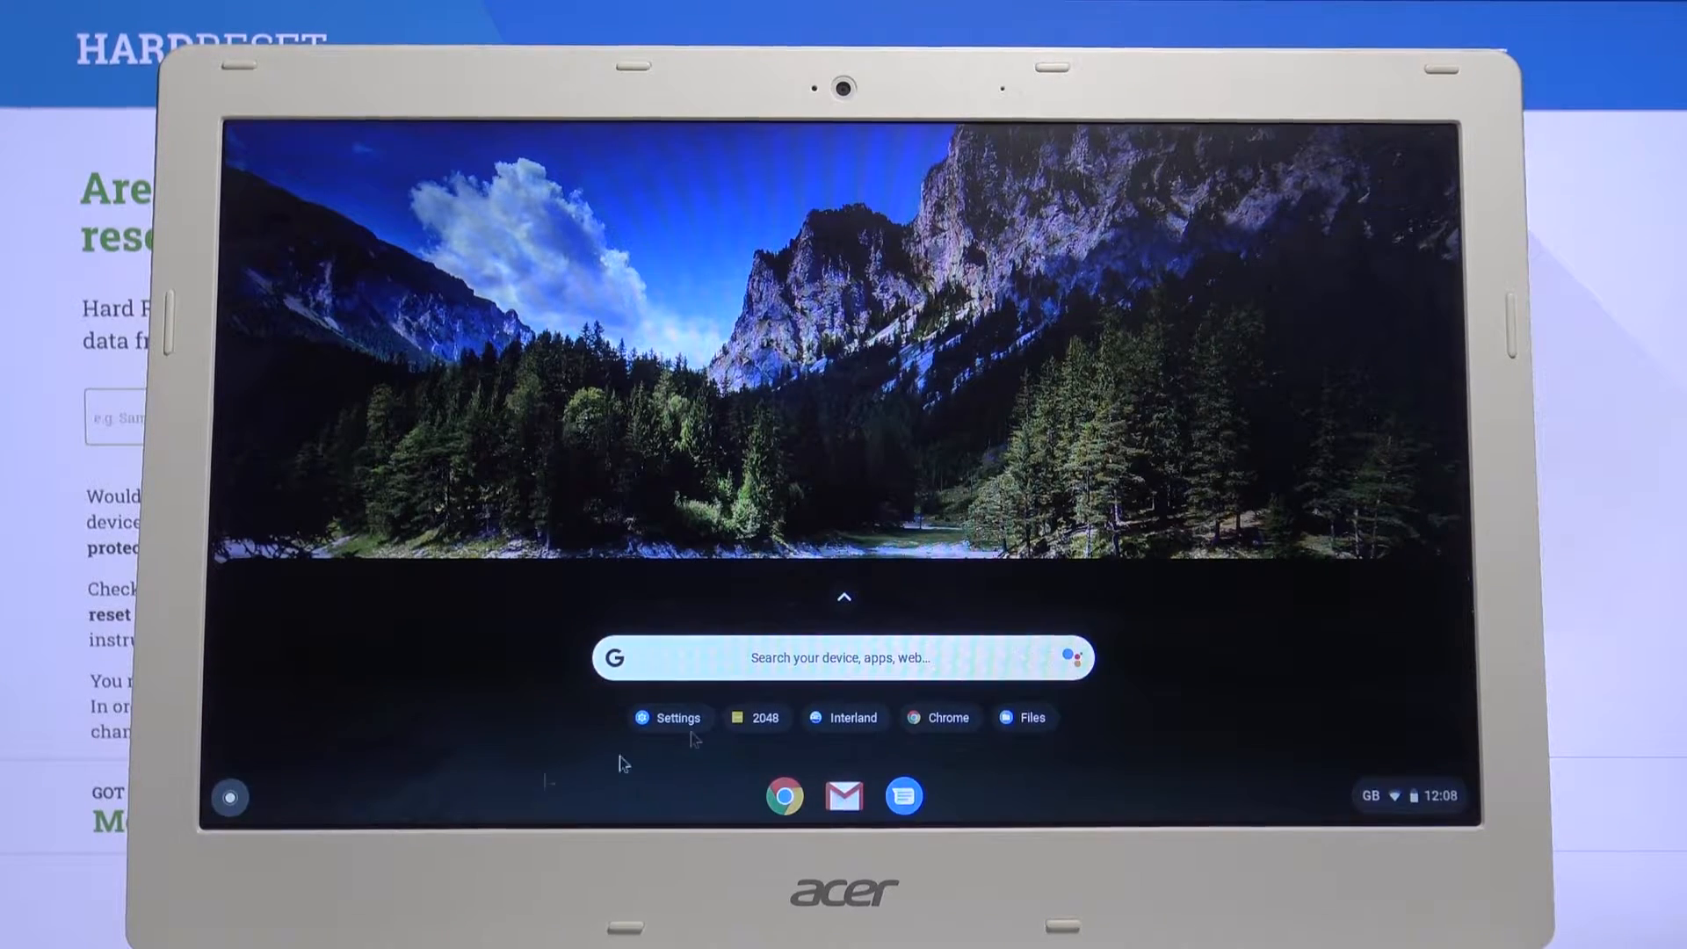
pyautogui.write('settings')
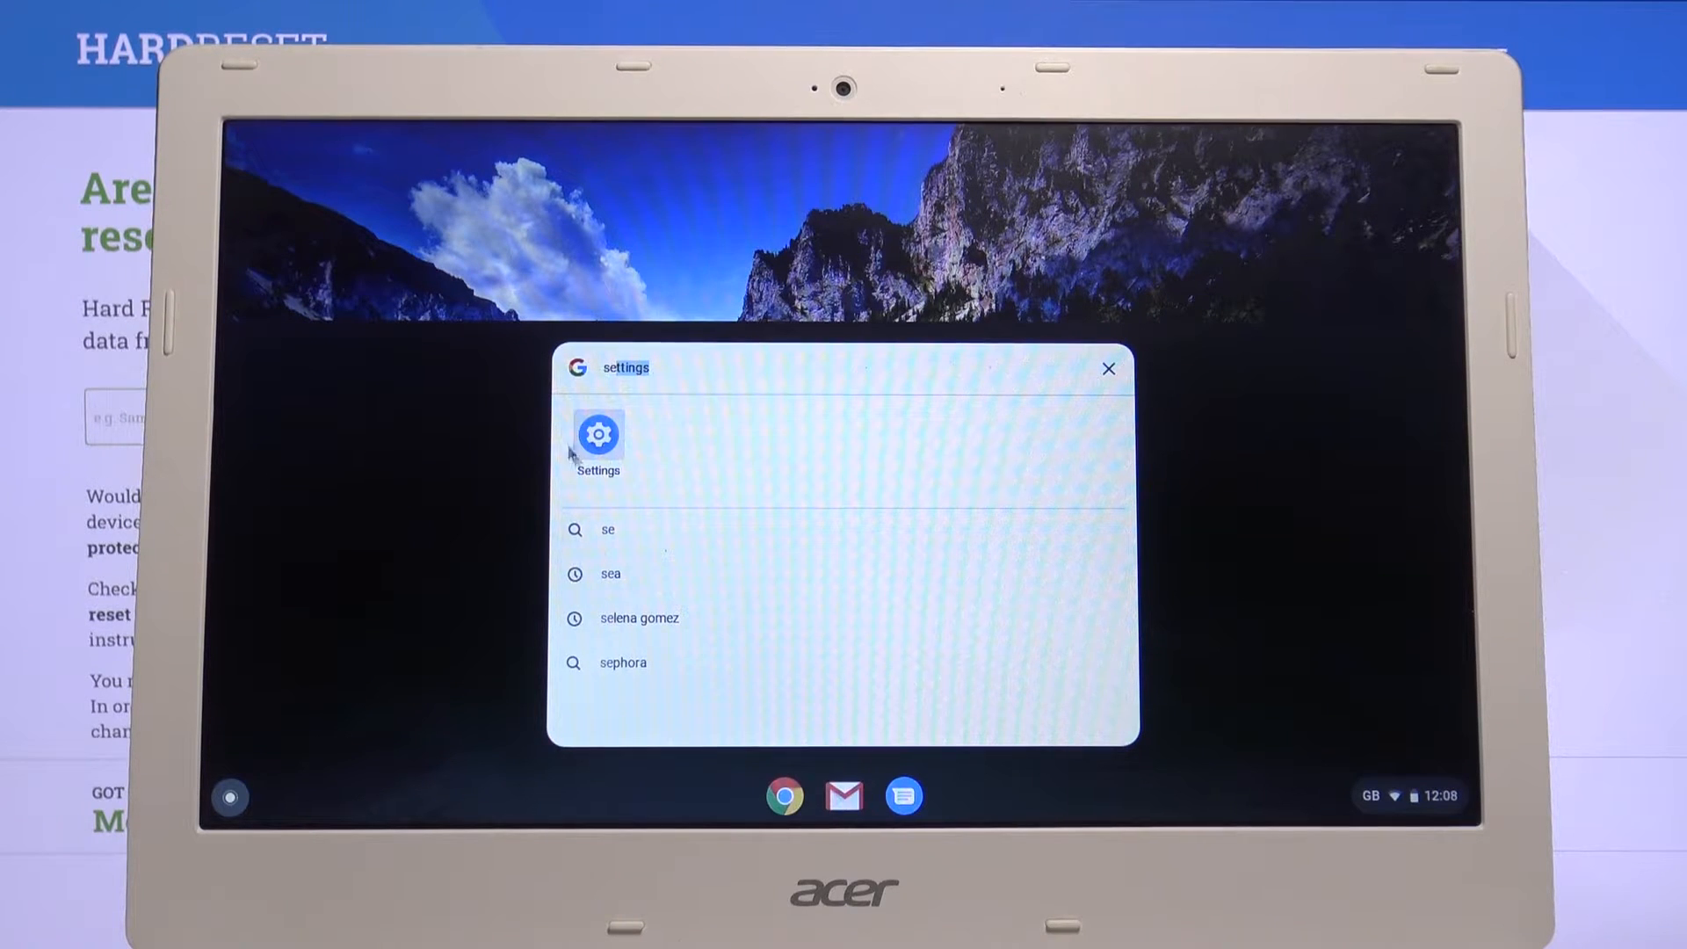
pyautogui.click(598, 435)
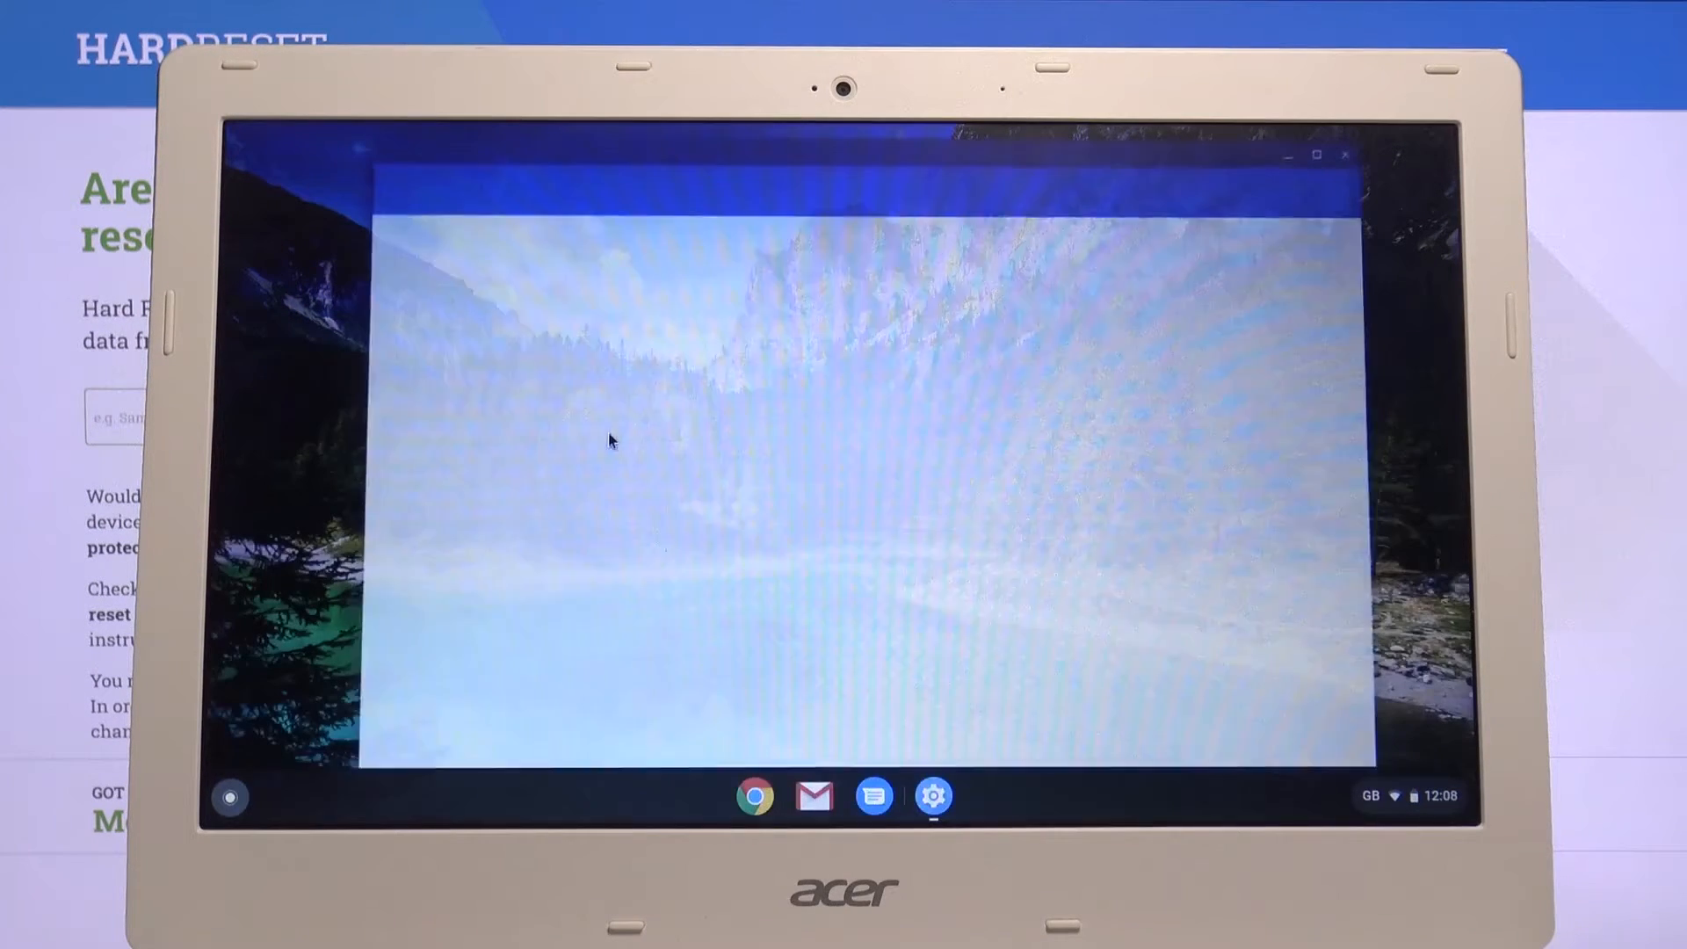
# Expand the Advanced section in the Settings sidebar.
pyautogui.click(931, 795)
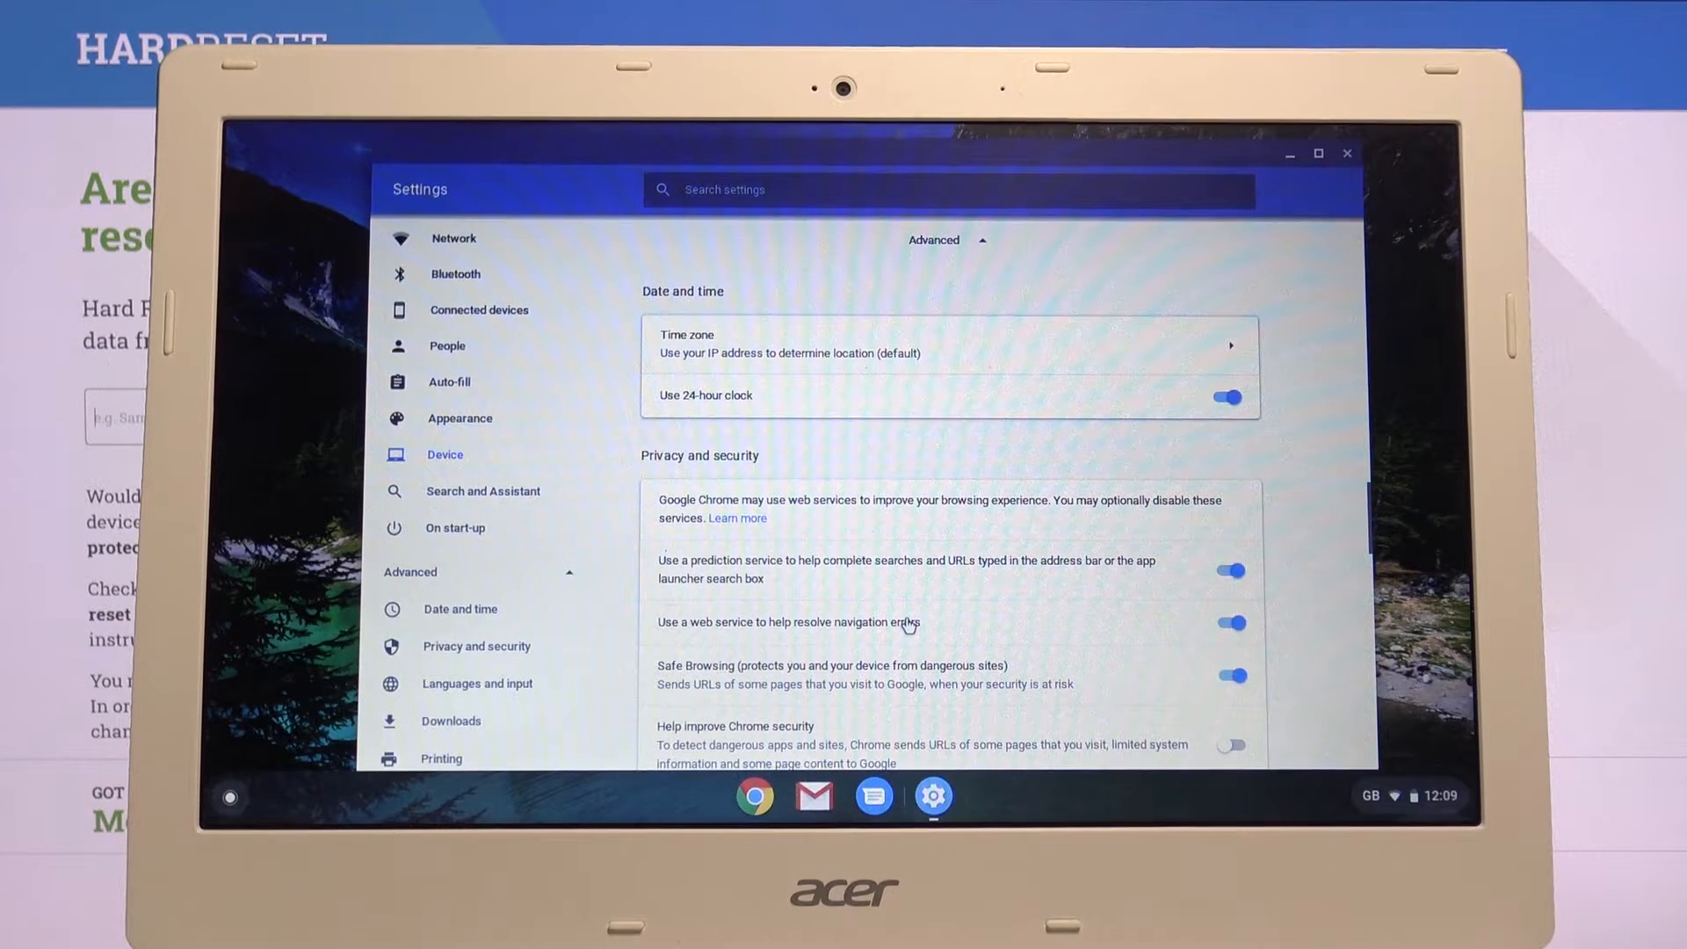
# Start "Restore settings to their original defaults" under Reset settings.
pyautogui.scroll(-3)
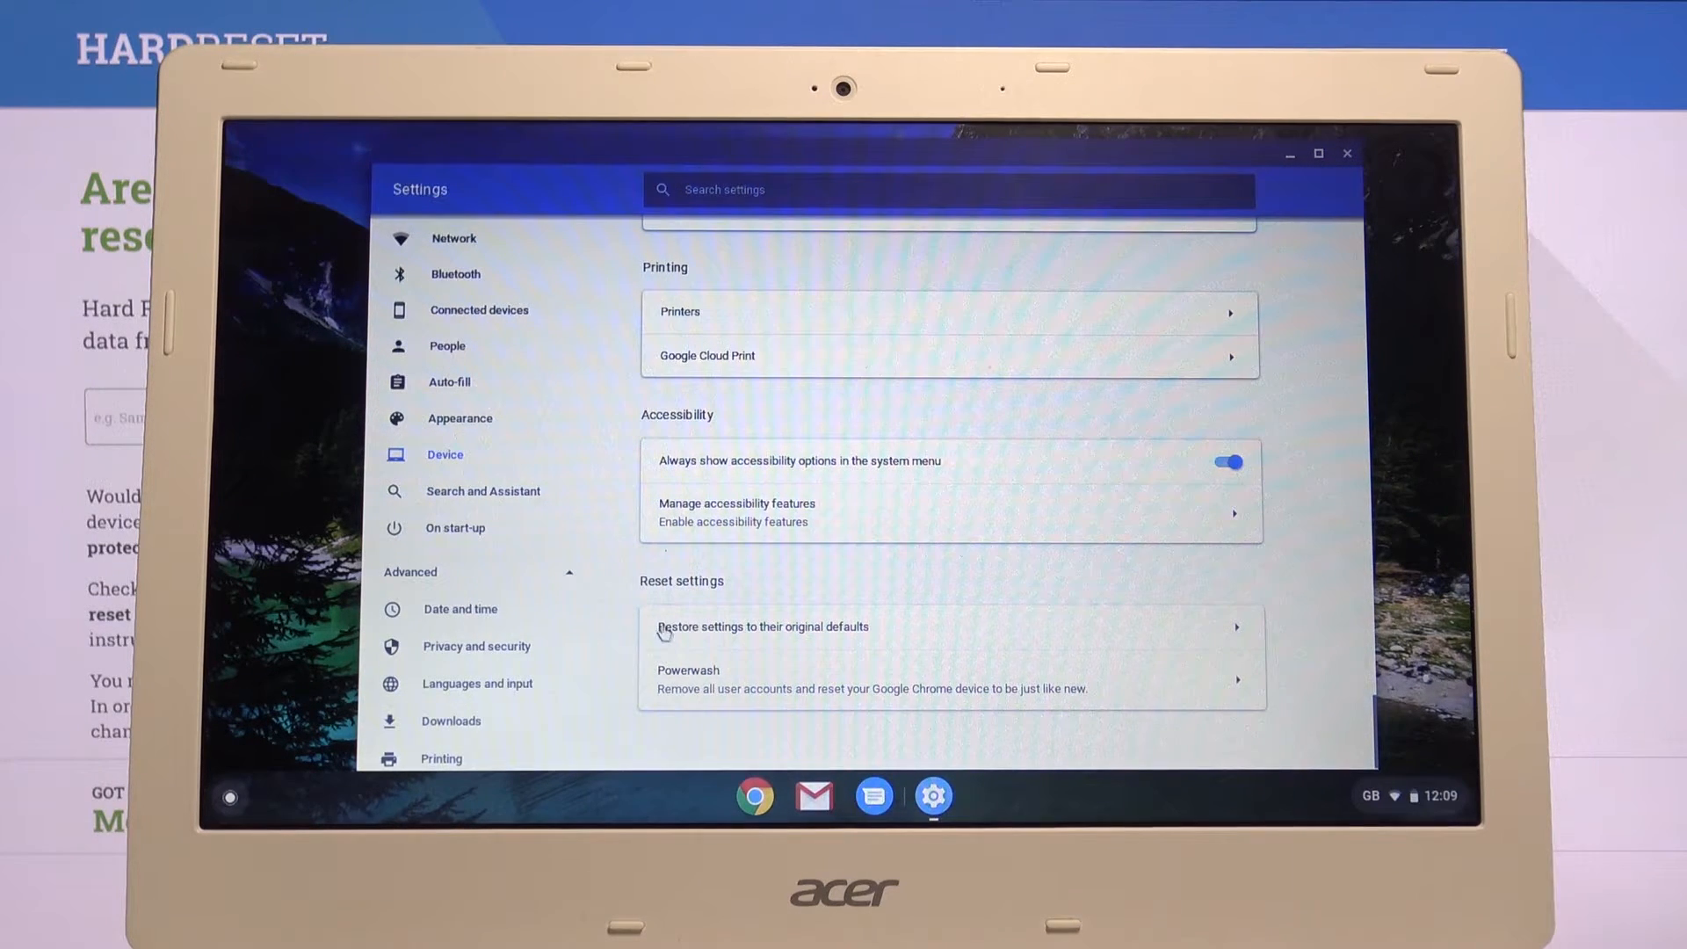
pyautogui.moveTo(841, 632)
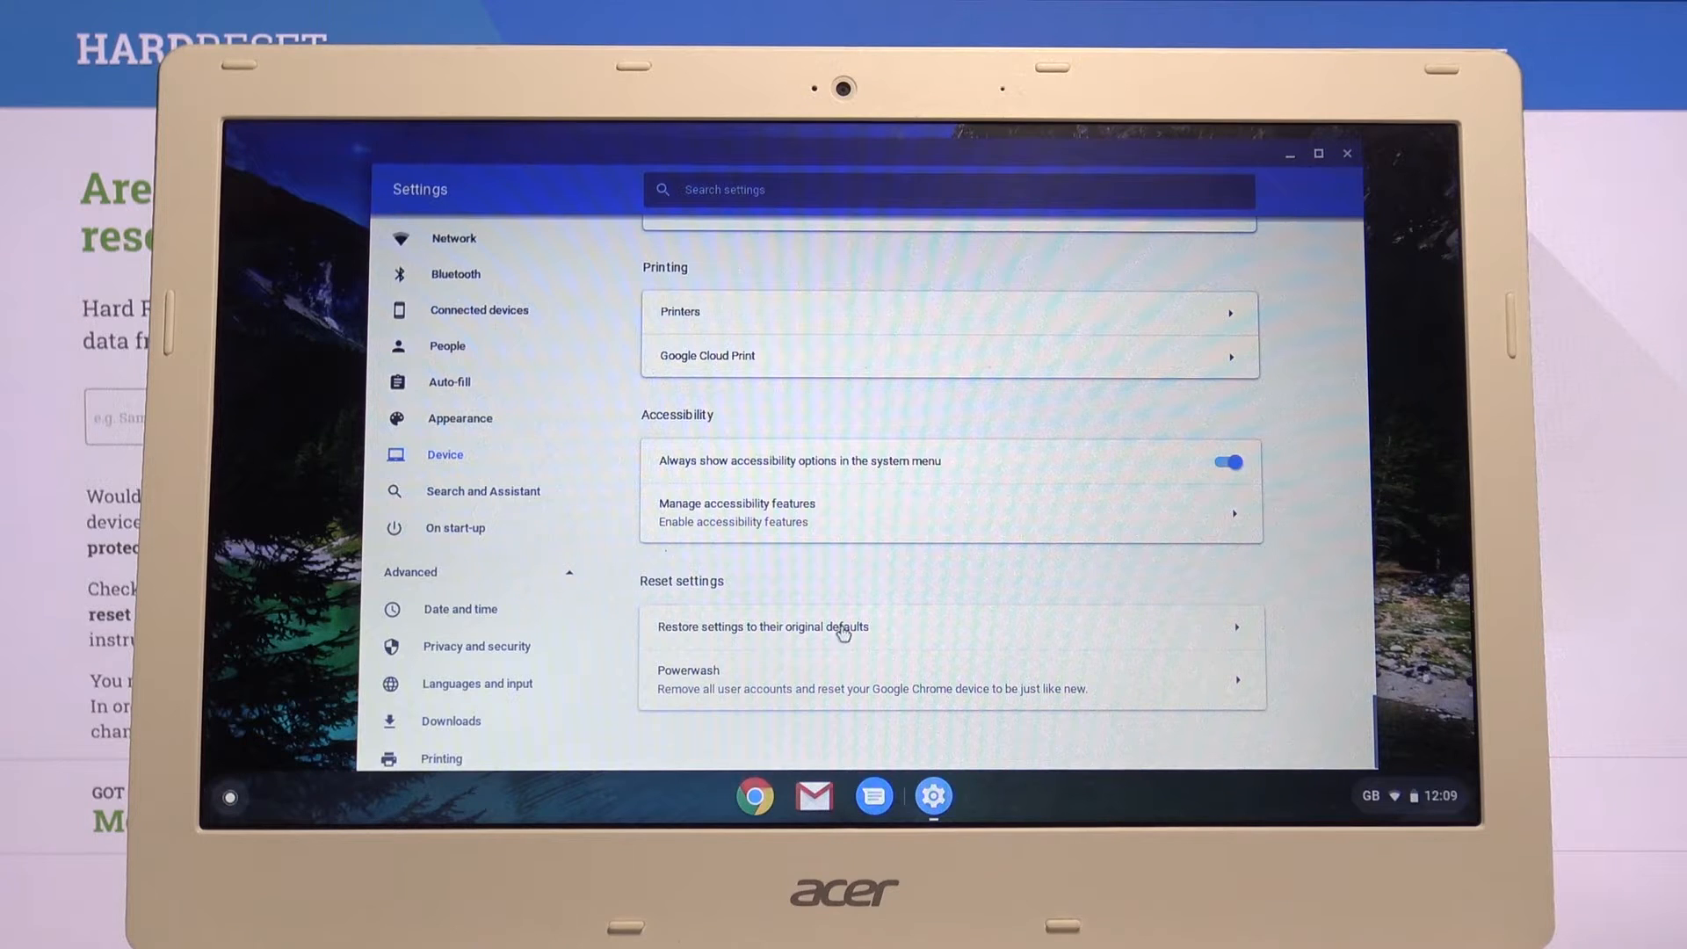
pyautogui.click(761, 626)
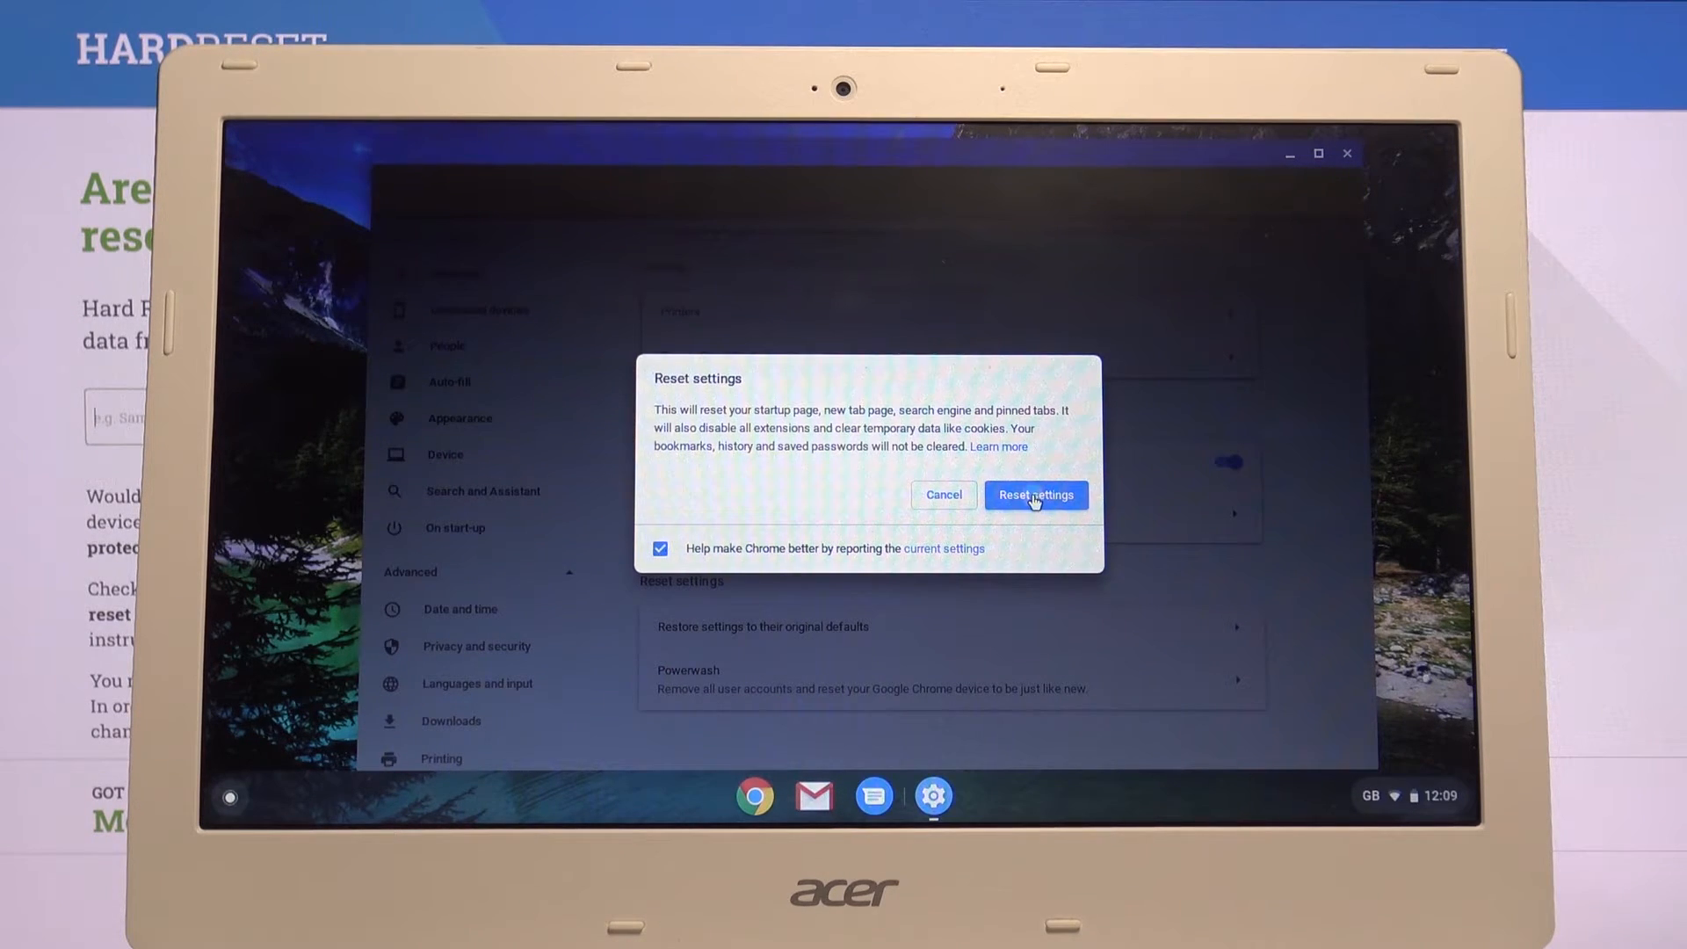
# Confirm the reset to defaults and close the Settings window.
pyautogui.click(1033, 496)
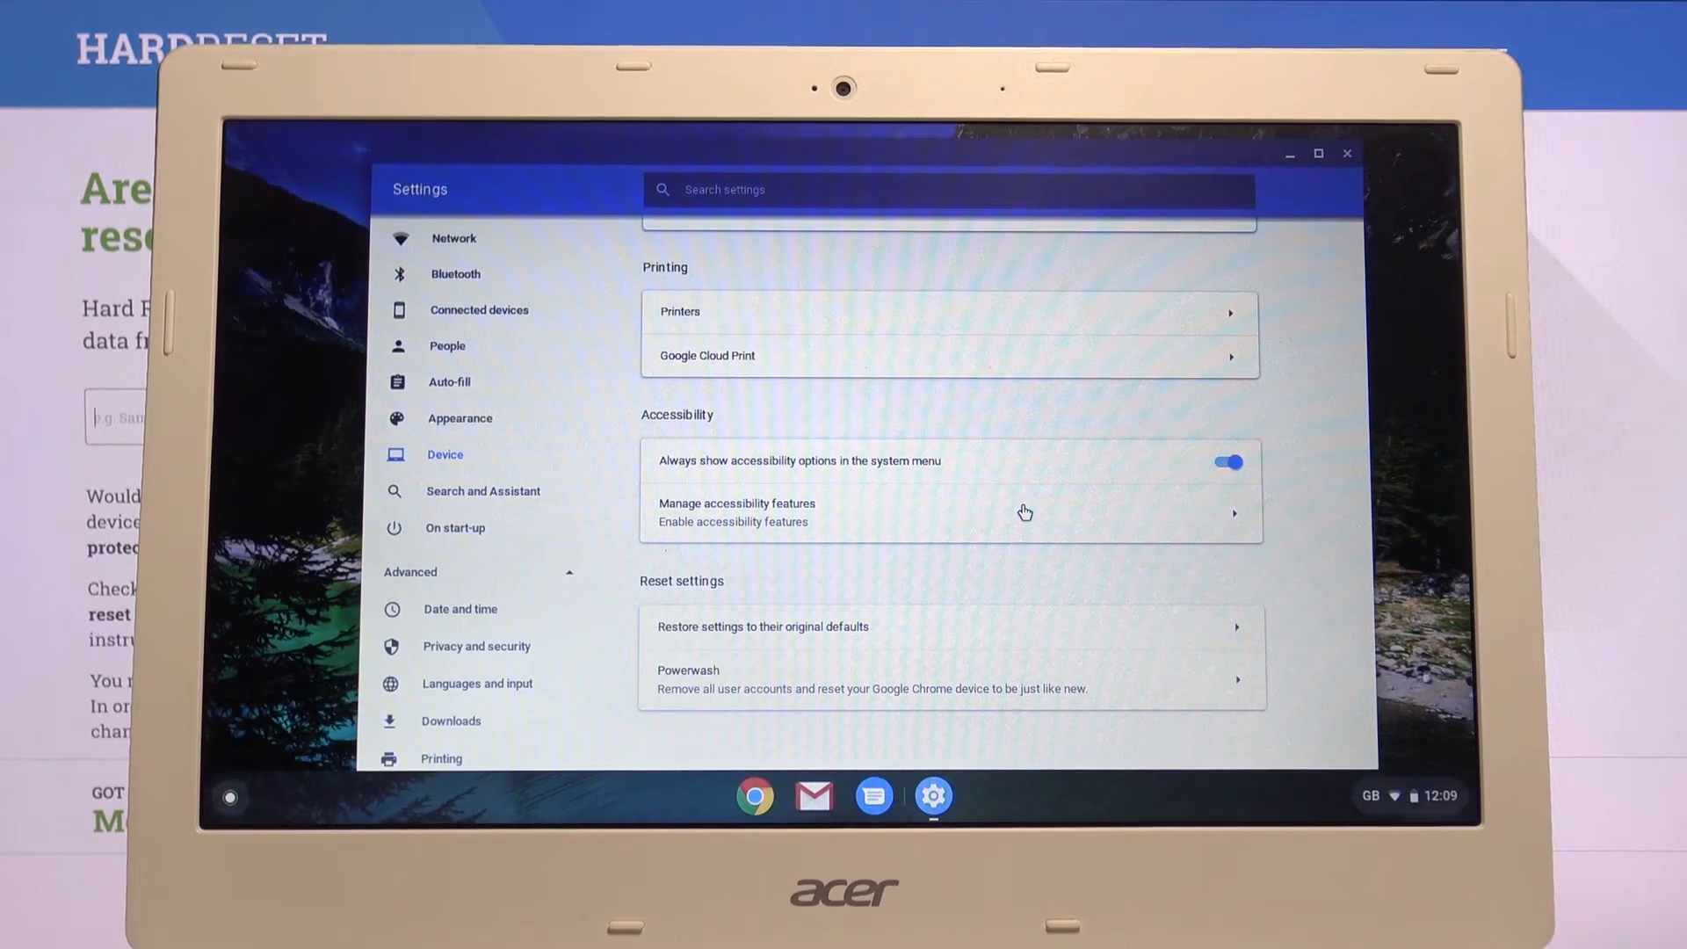
pyautogui.moveTo(1015, 531)
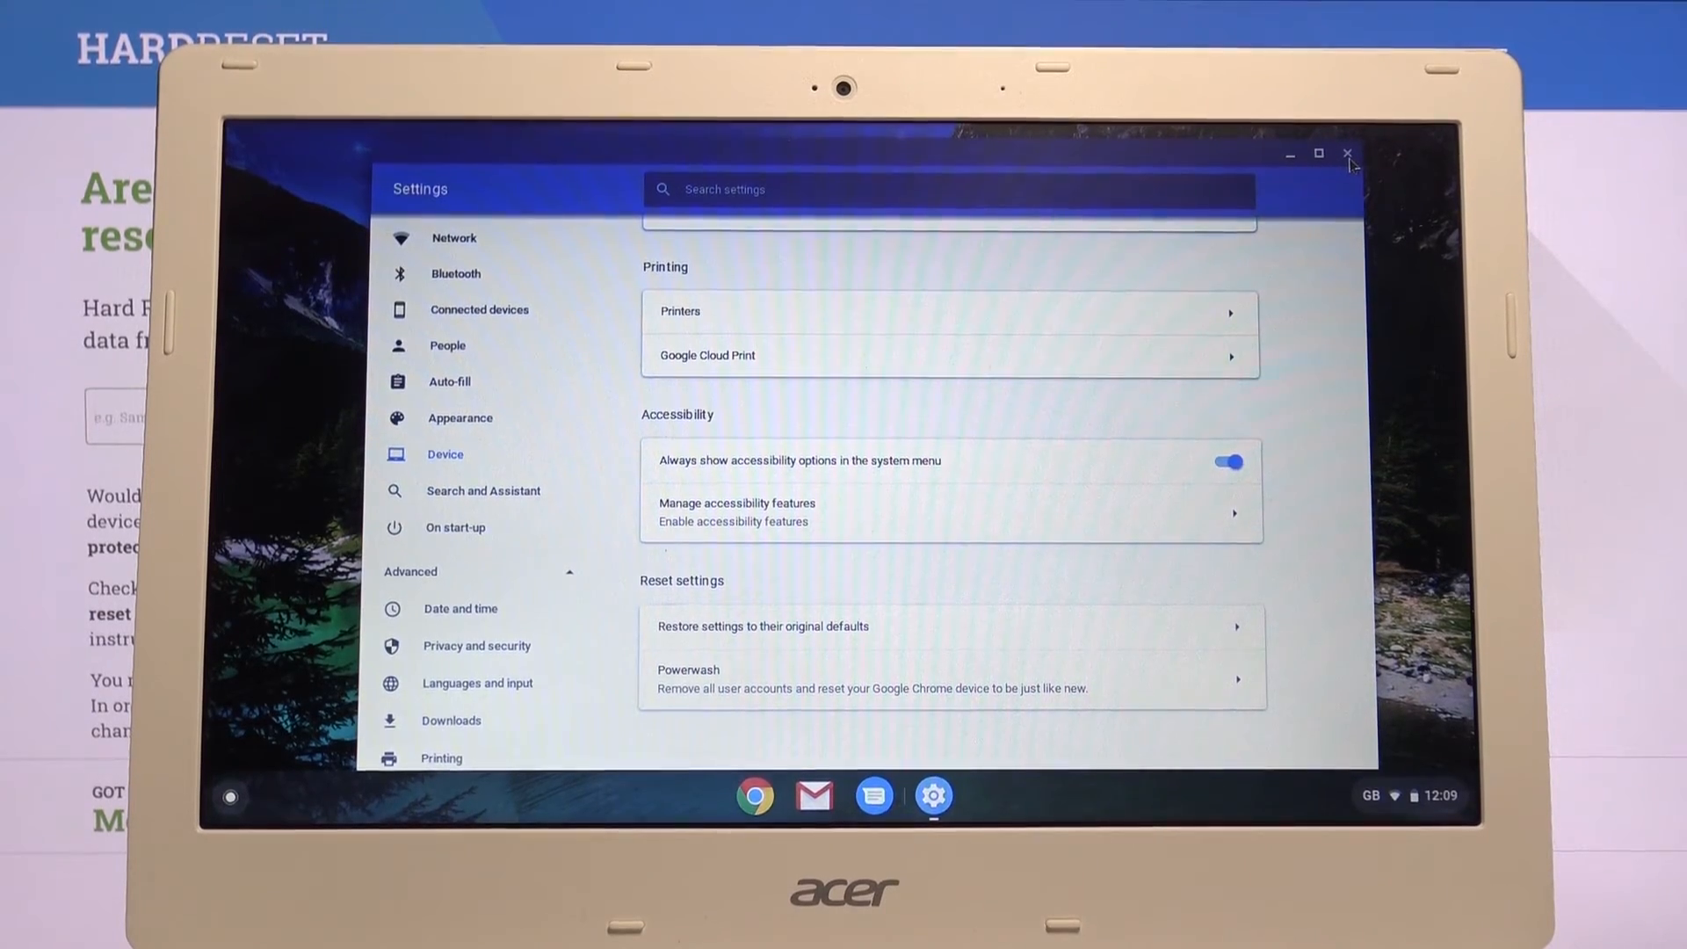
pyautogui.click(1347, 155)
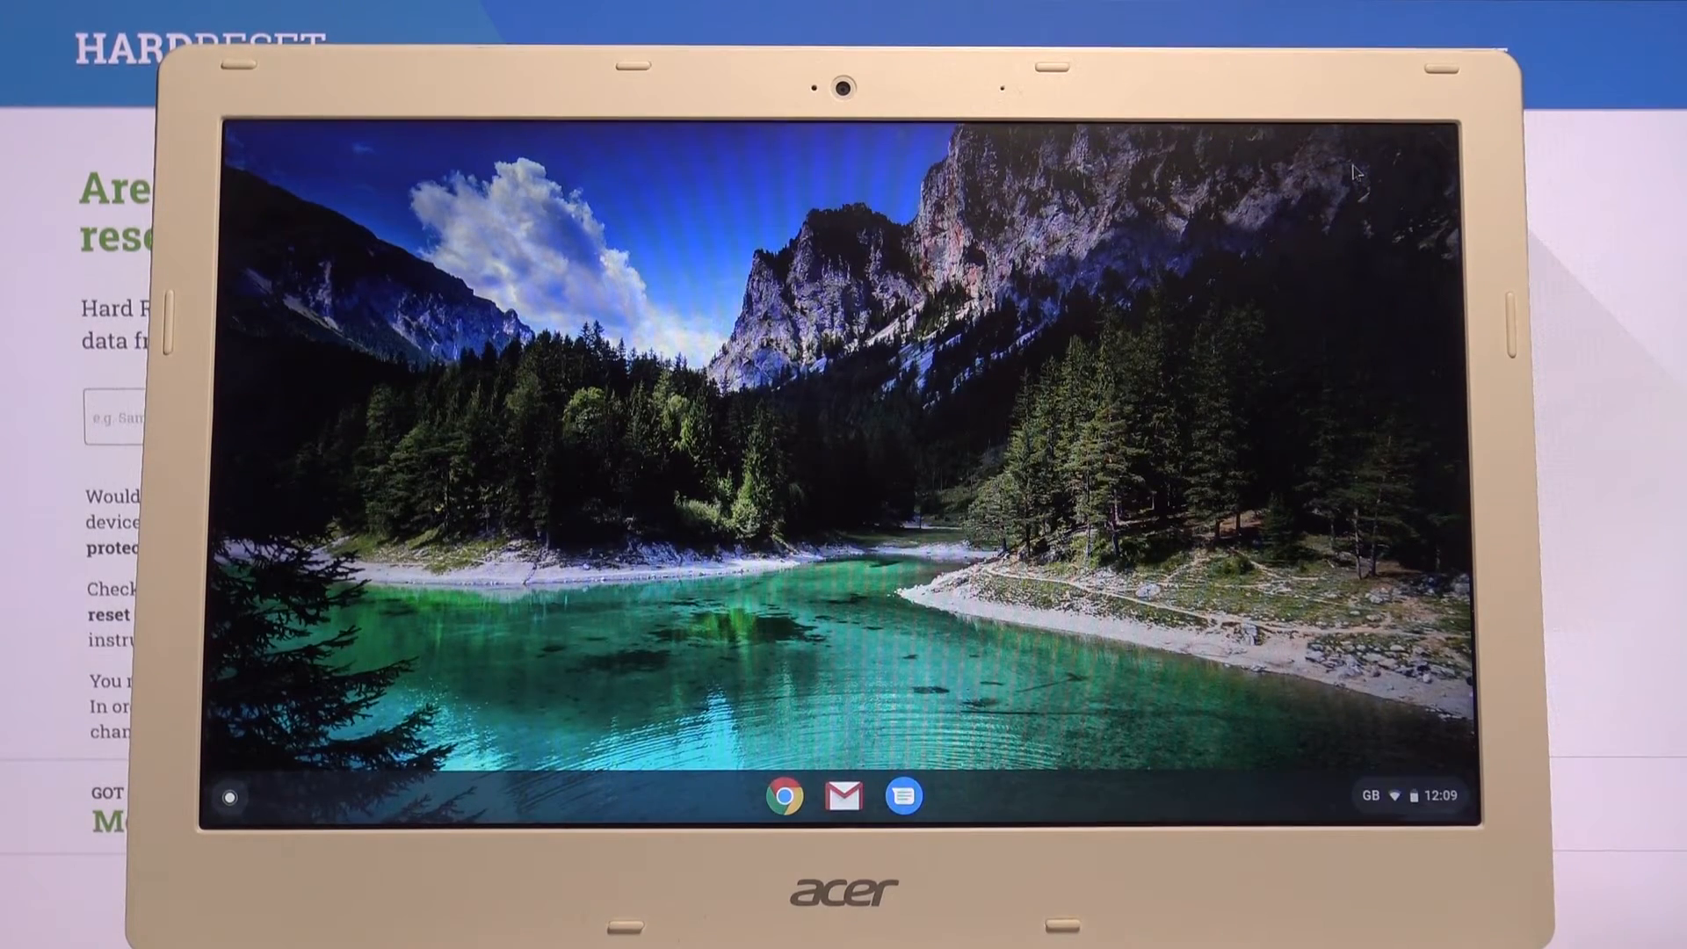